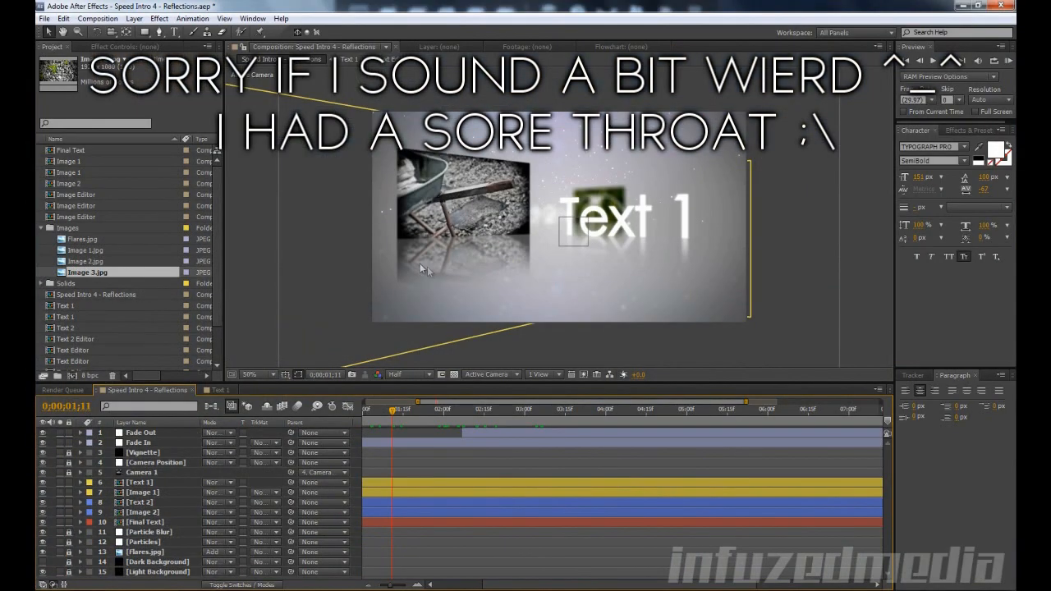
mouse_move(402, 409)
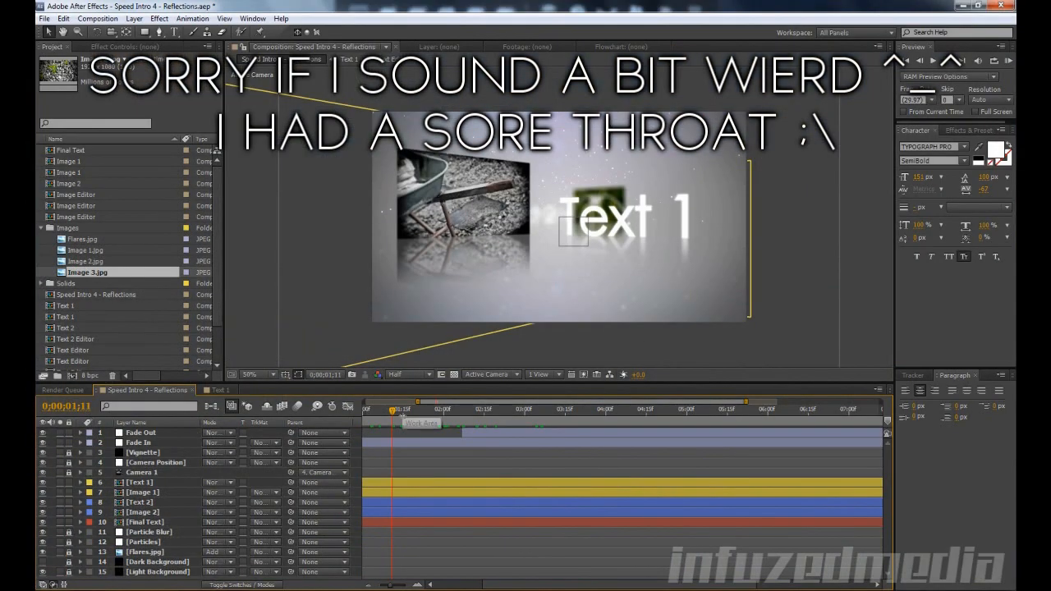
Create a new composition named Tutorial.
drag(391, 408, 403, 408)
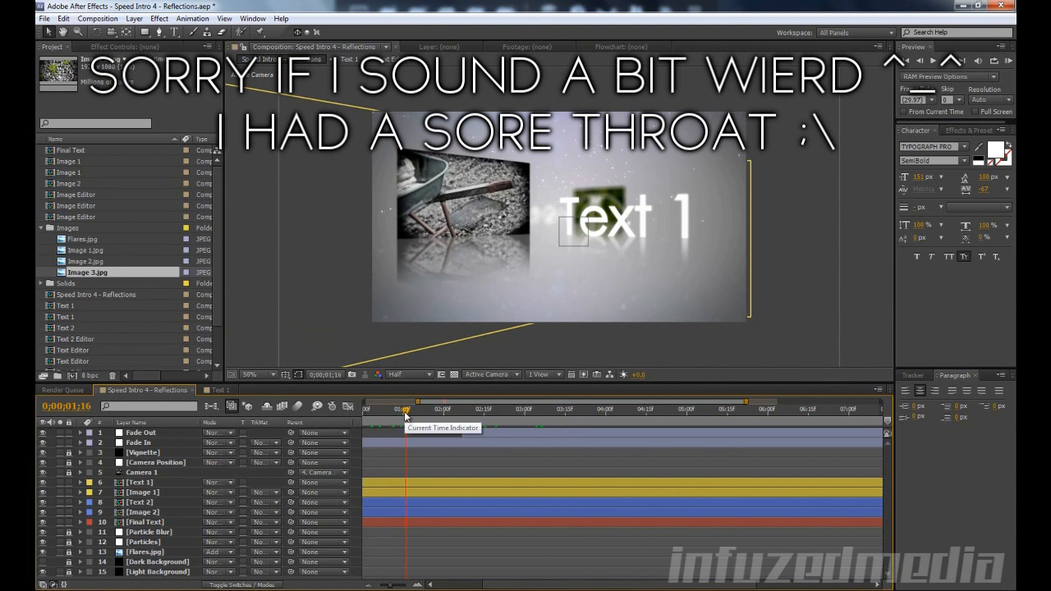
mouse_move(593, 353)
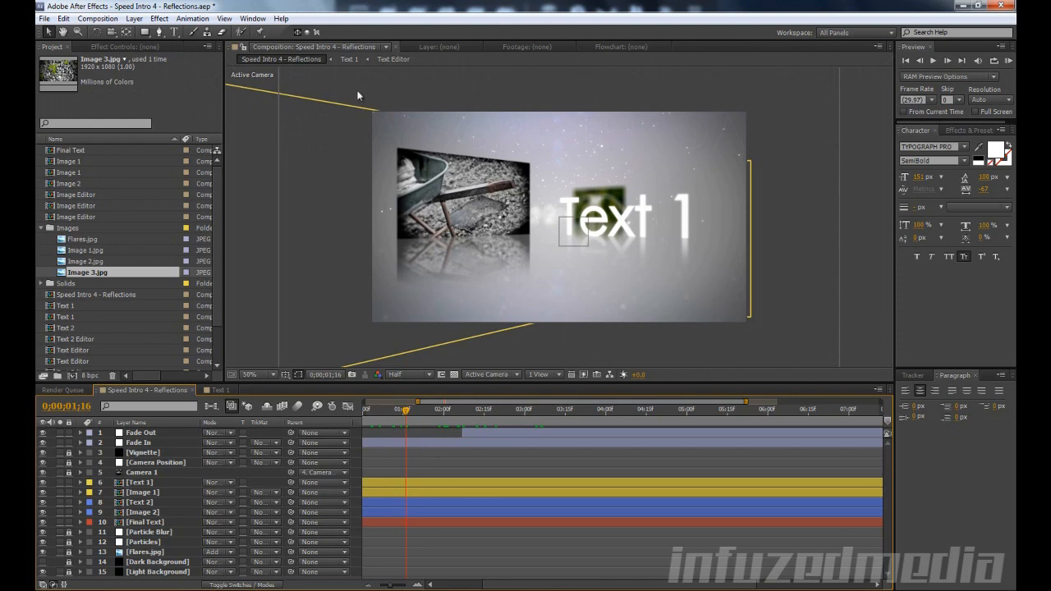
mouse_move(816, 123)
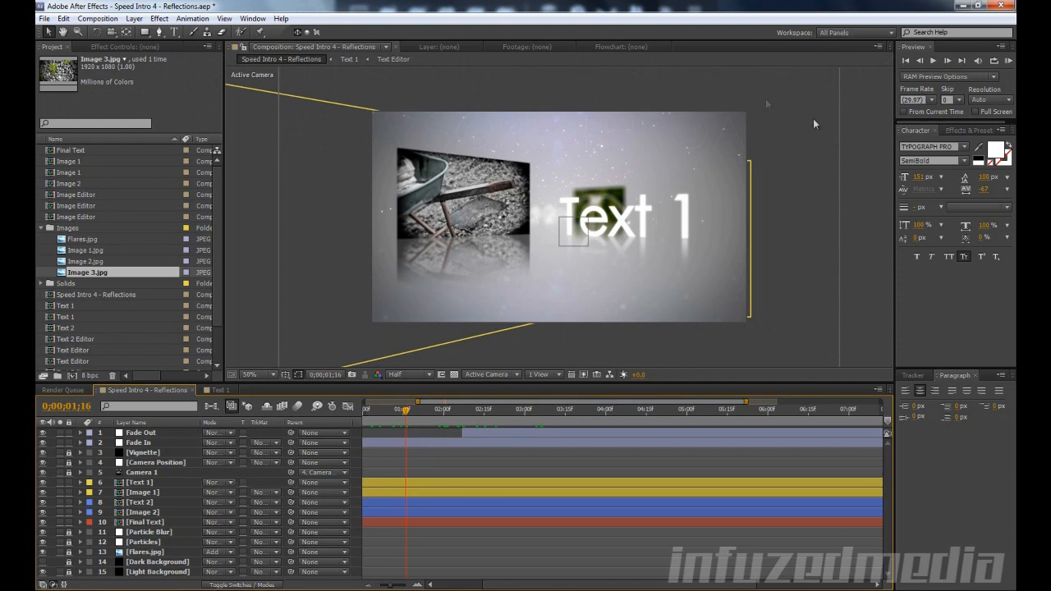
mouse_move(388, 288)
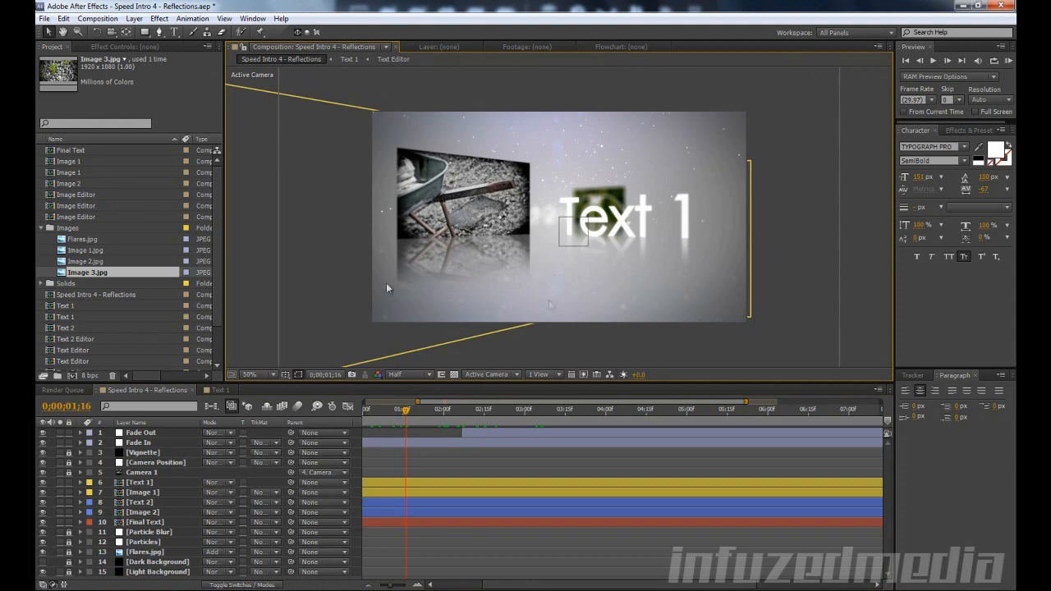
mouse_move(333, 86)
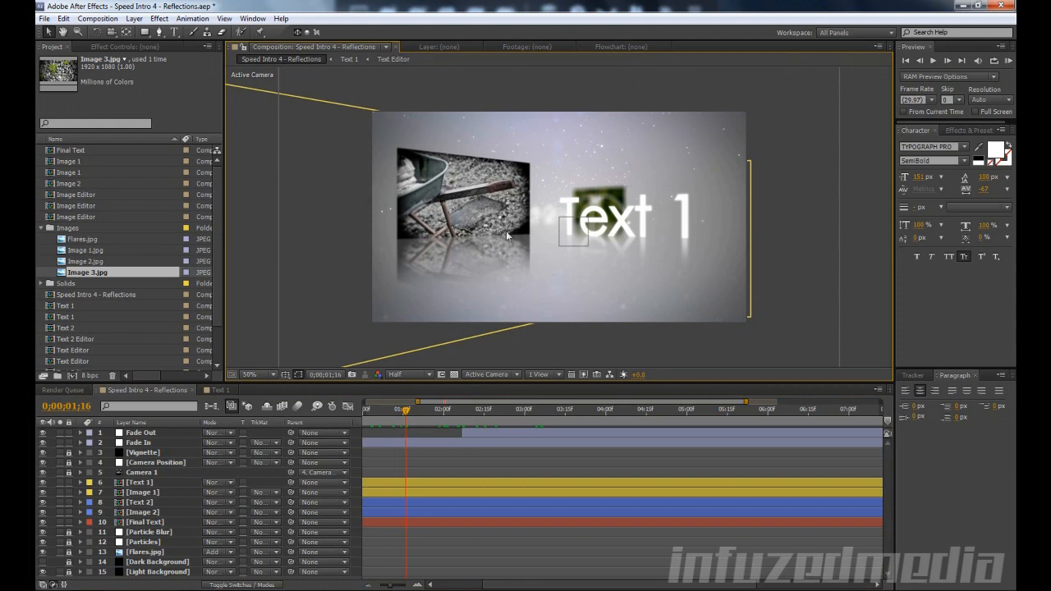
mouse_move(624, 255)
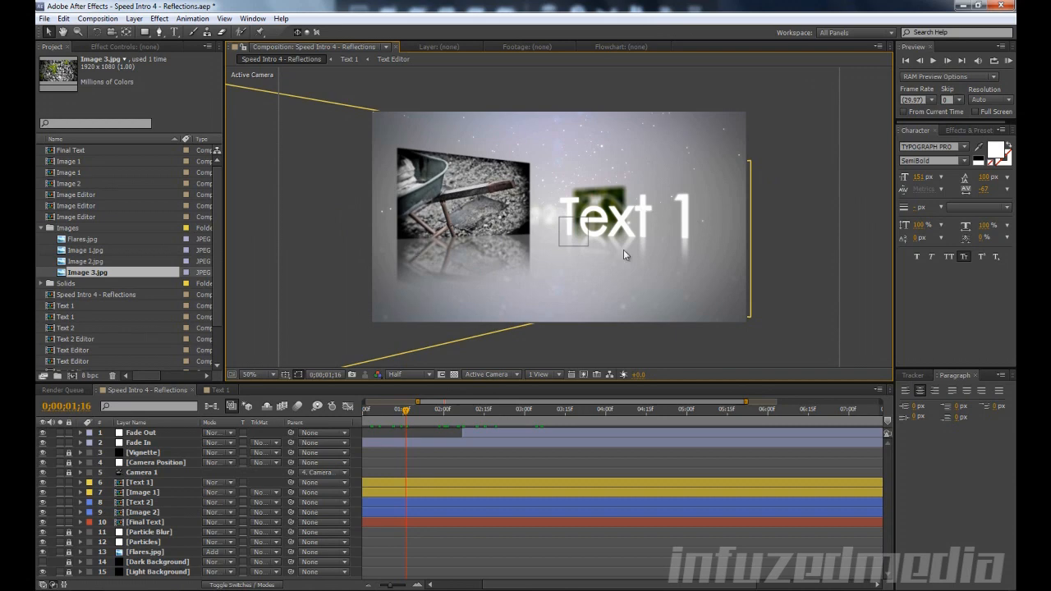
mouse_move(476, 236)
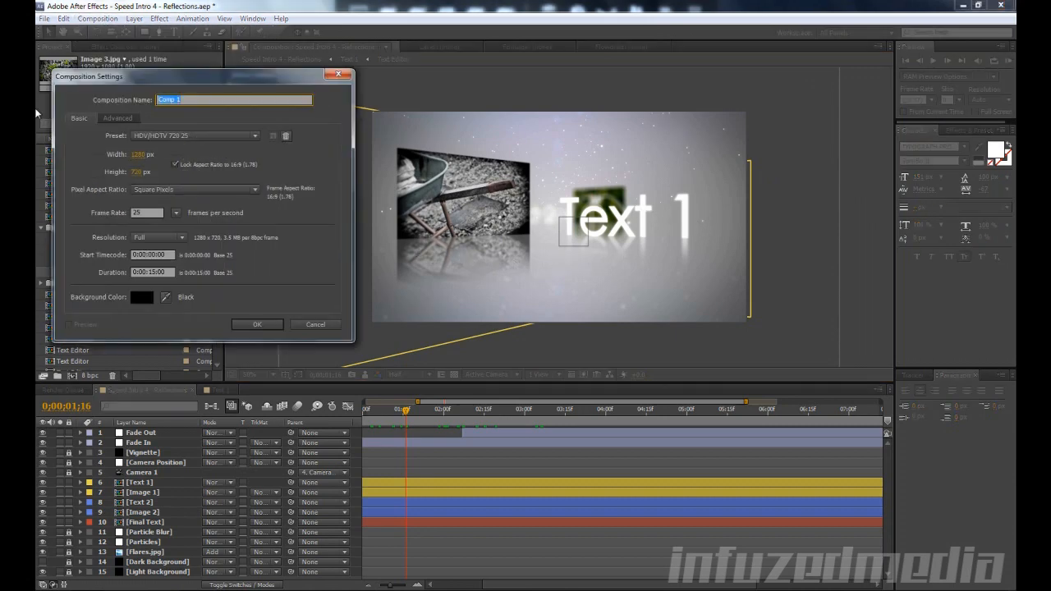
text(T)
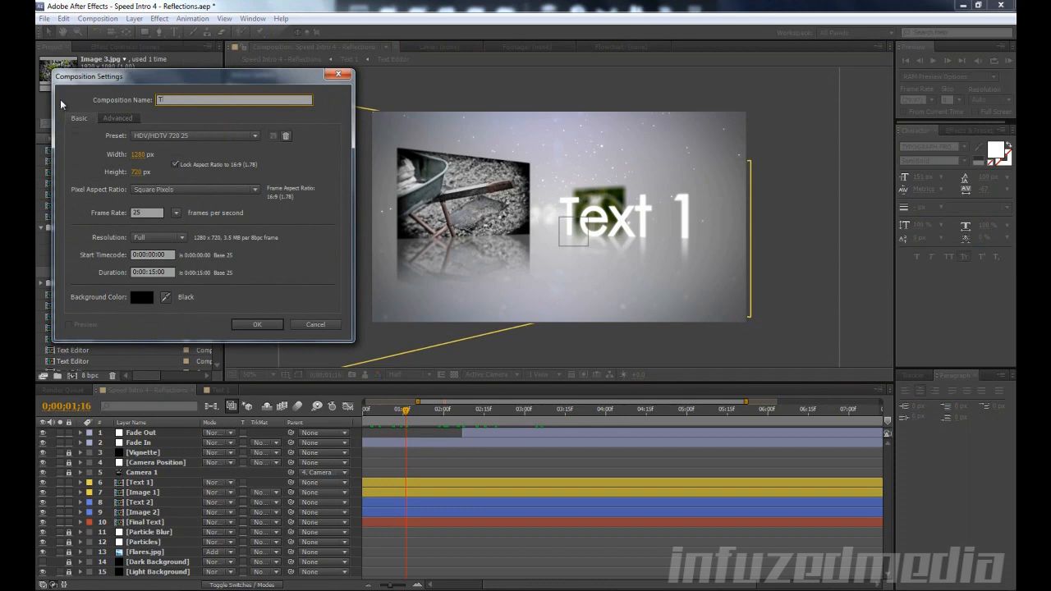
text(utorial)
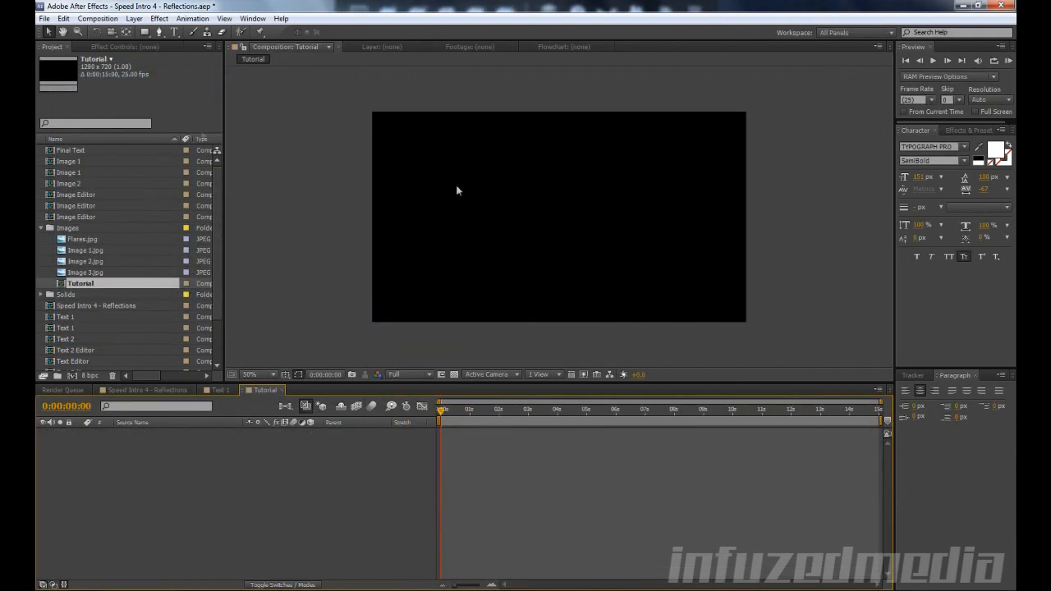
mouse_move(137, 188)
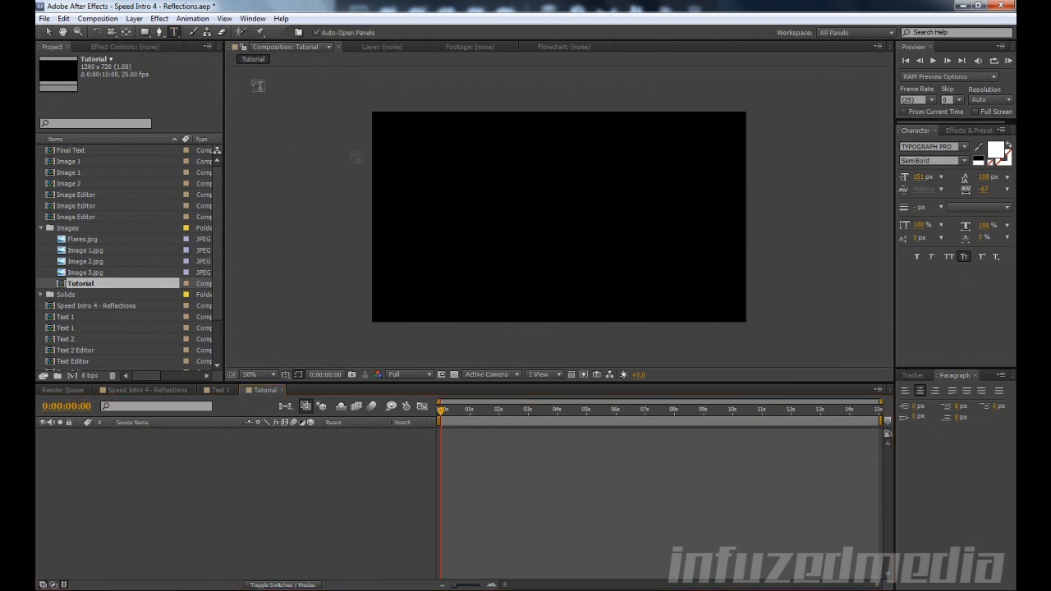
Add a centred text layer reading TUTORIAL.
click(446, 216)
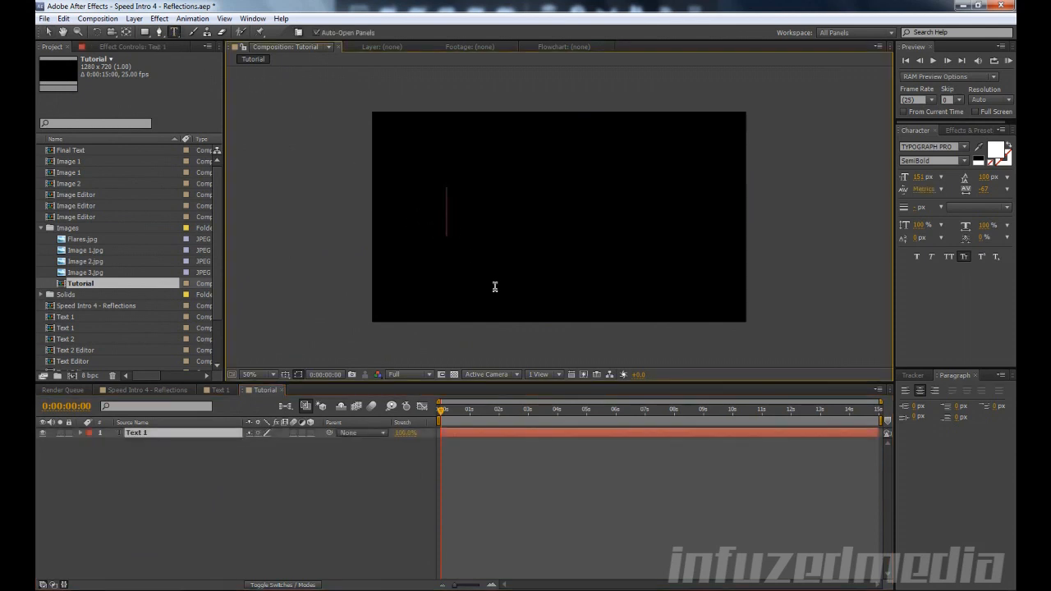
text(T)
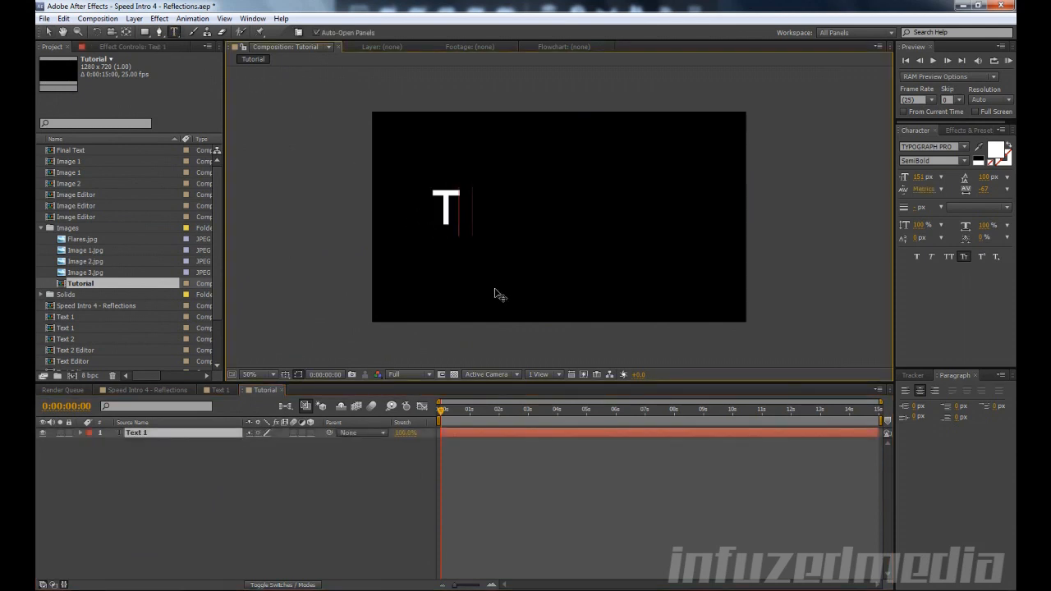
text(UTORIAL)
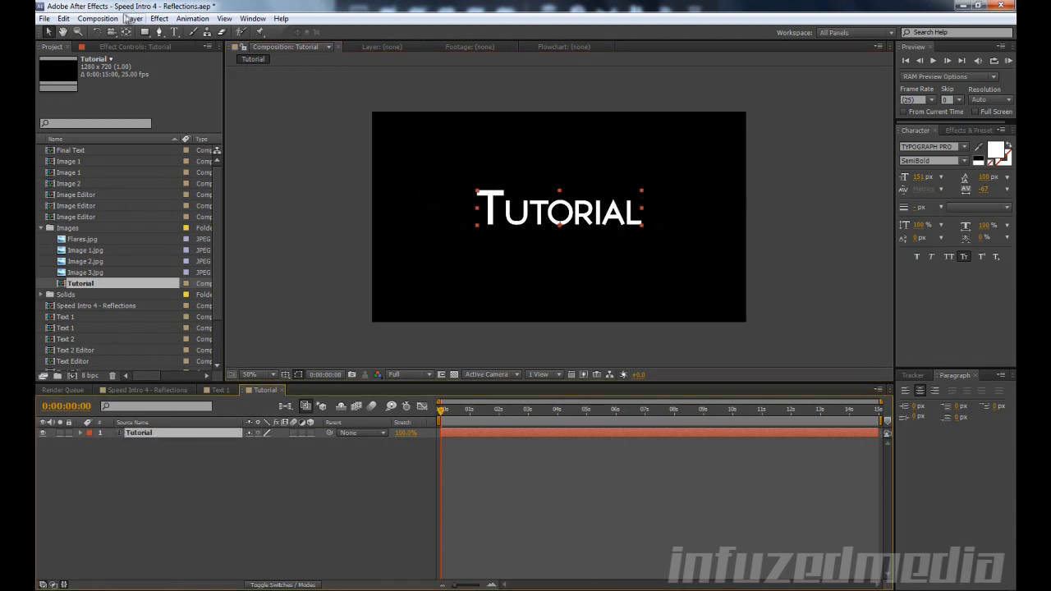
Pre-compose the Tutorial text as Text Editor and reveal the mode and track matte columns.
click(133, 18)
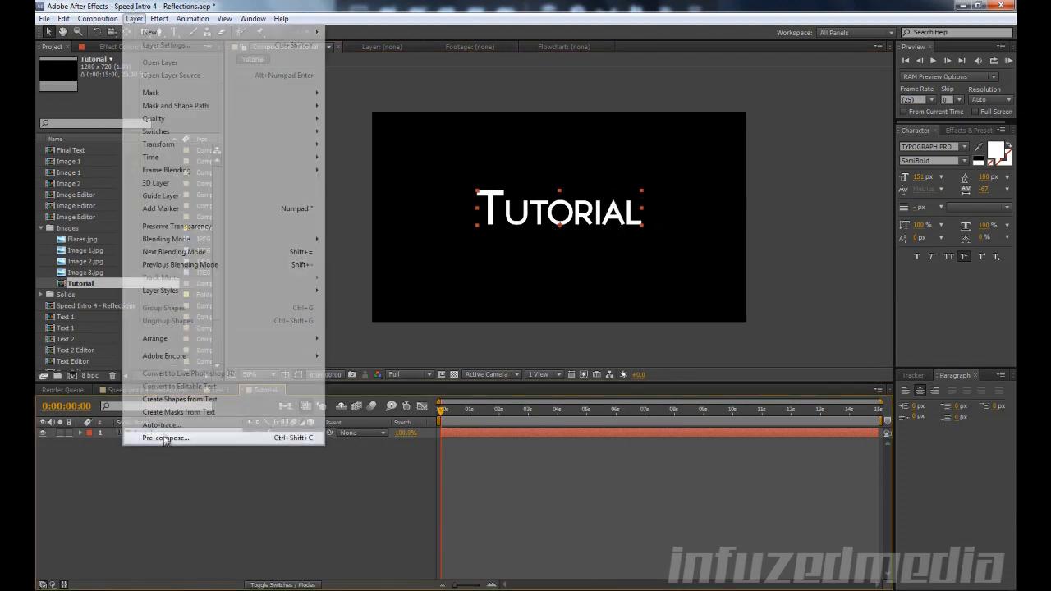
click(165, 438)
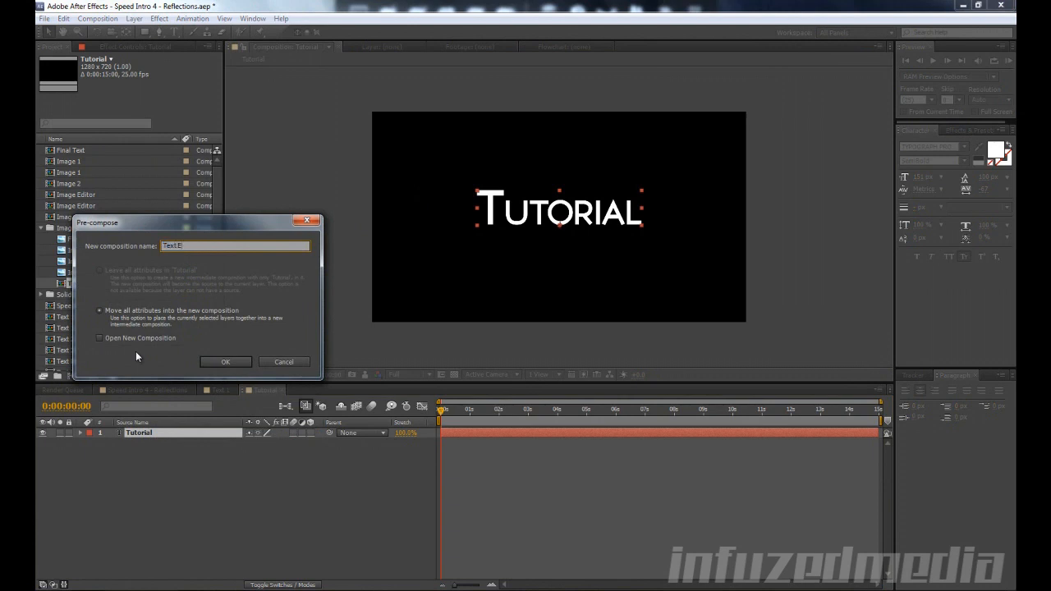
click(226, 361)
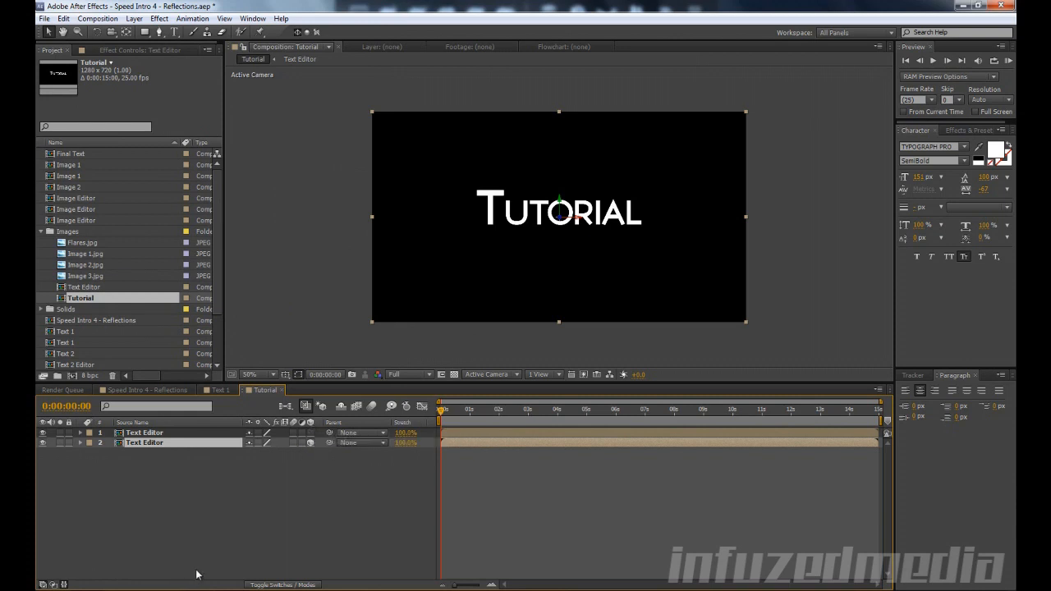
click(283, 584)
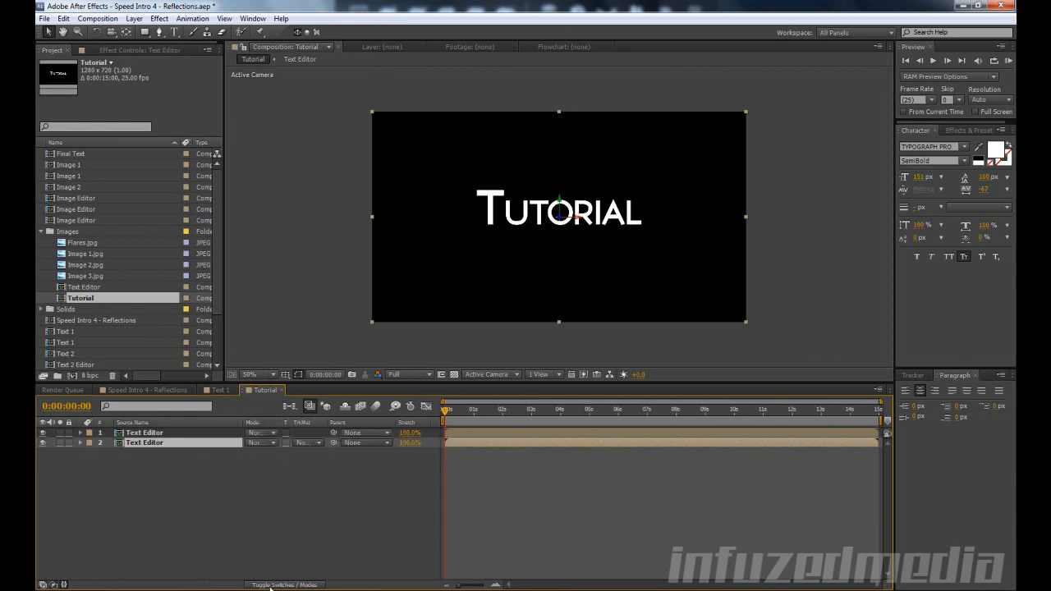
click(285, 585)
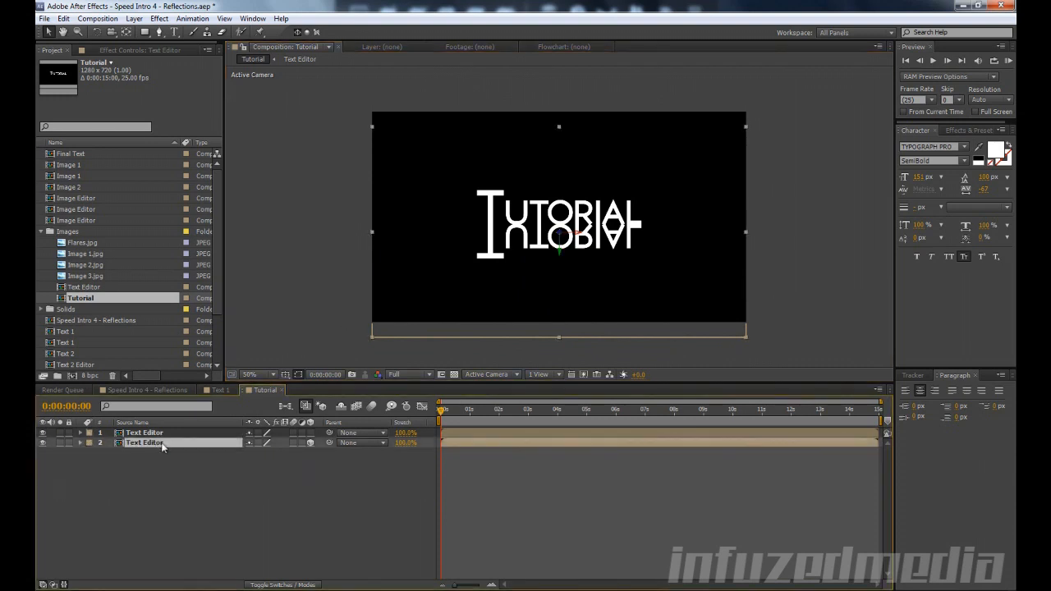
Rename the flipped copy Do Not Edit and feather its Mask 1 into a fade.
double_click(145, 443)
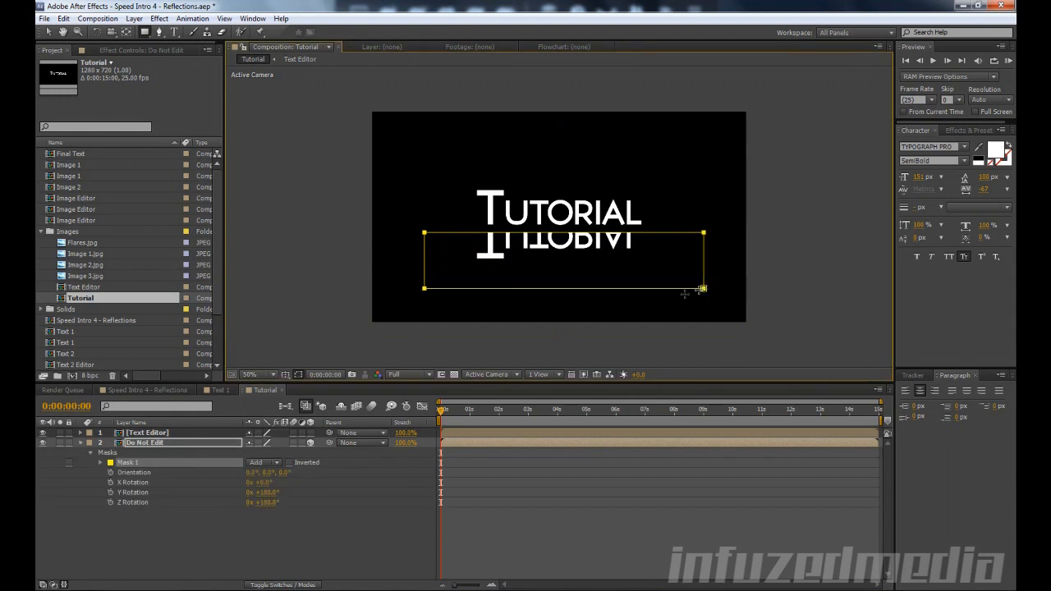
click(100, 452)
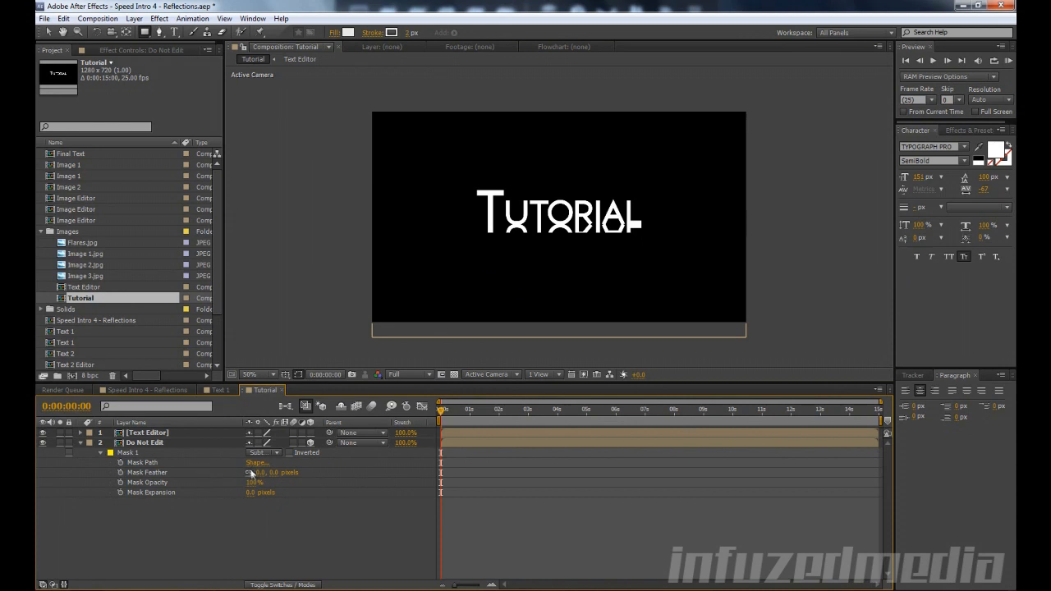
click(146, 443)
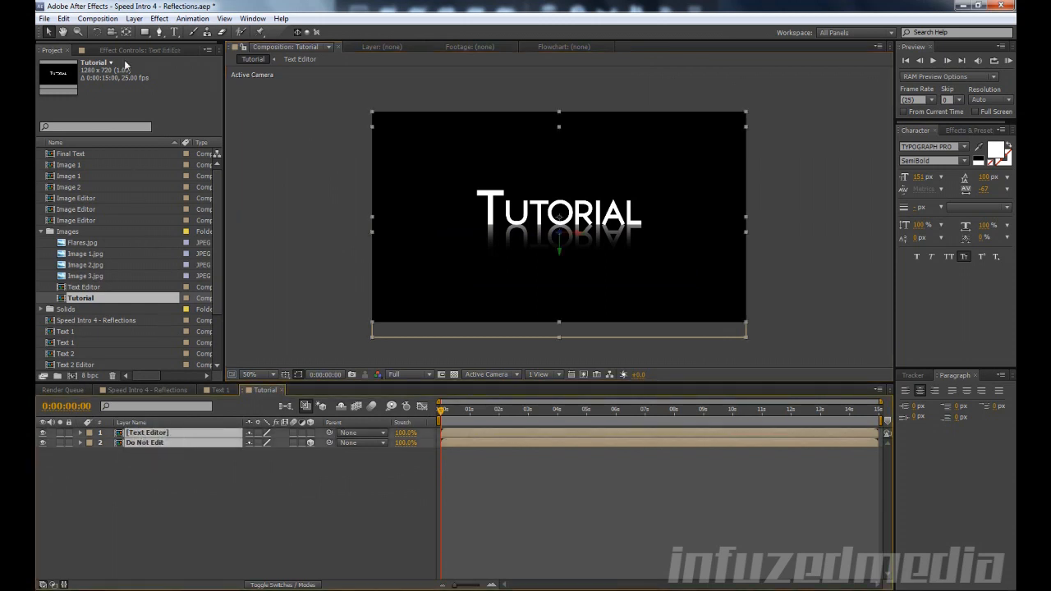
Pre-compose the text and its reflection together into a Text 1 composition.
click(133, 19)
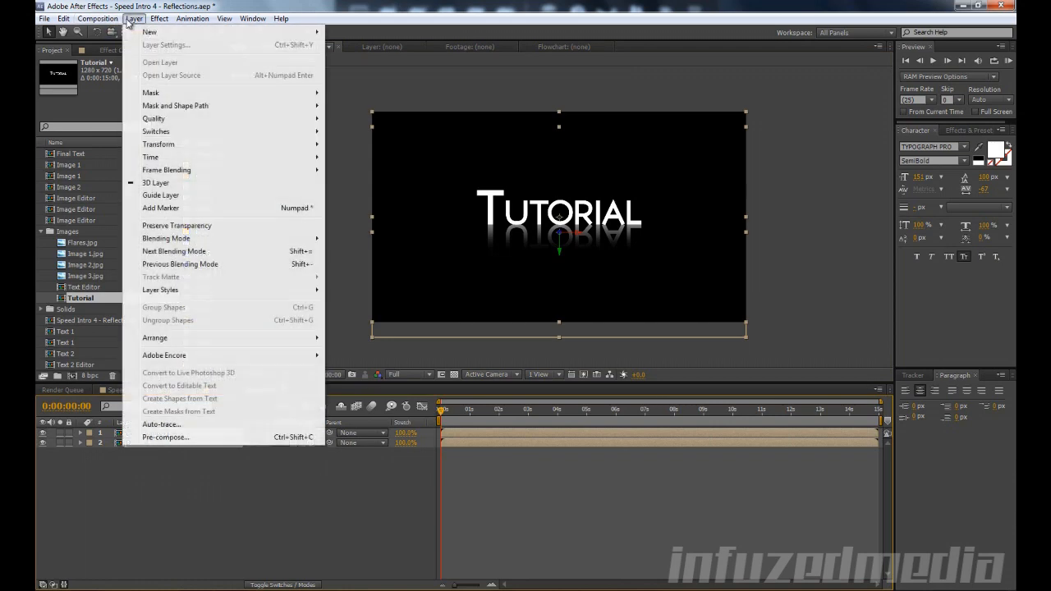
click(165, 437)
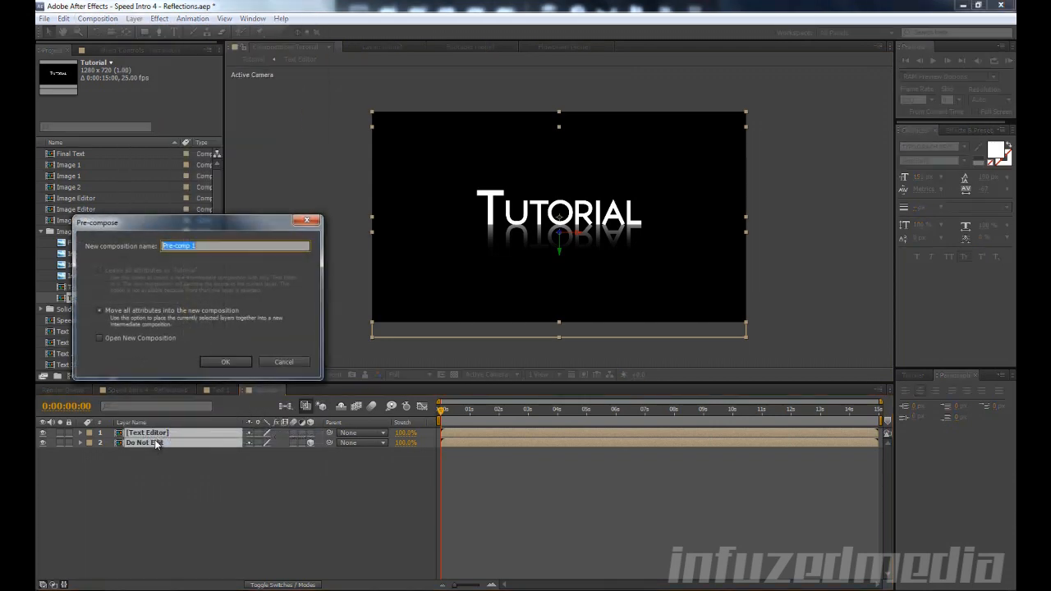
click(225, 362)
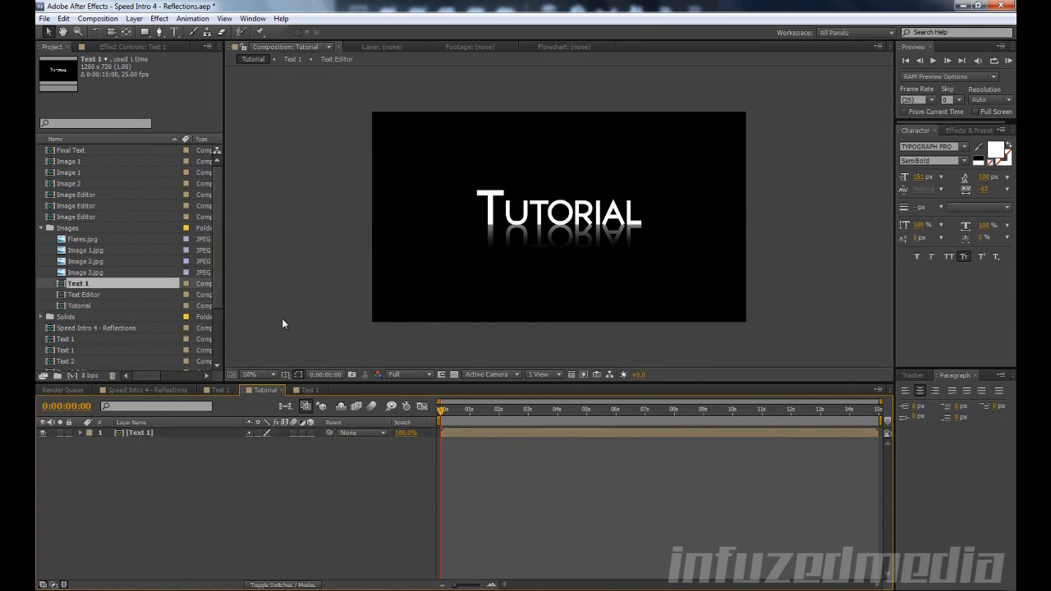
click(134, 19)
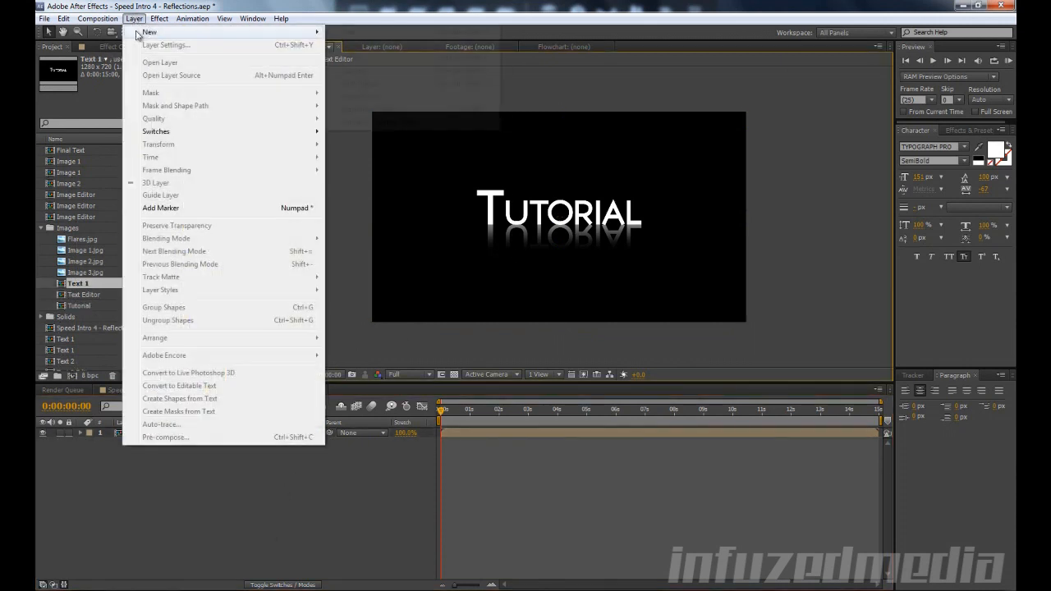
Add a BG solid below Text 1 with a radial ramp ending in mid-grey.
click(149, 31)
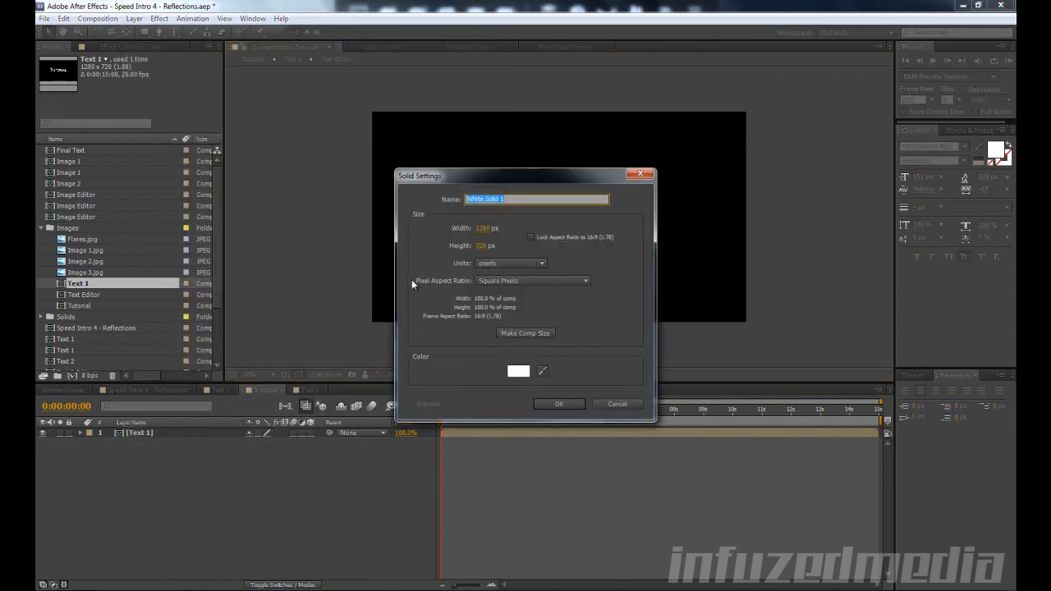
click(559, 403)
text(ramp)
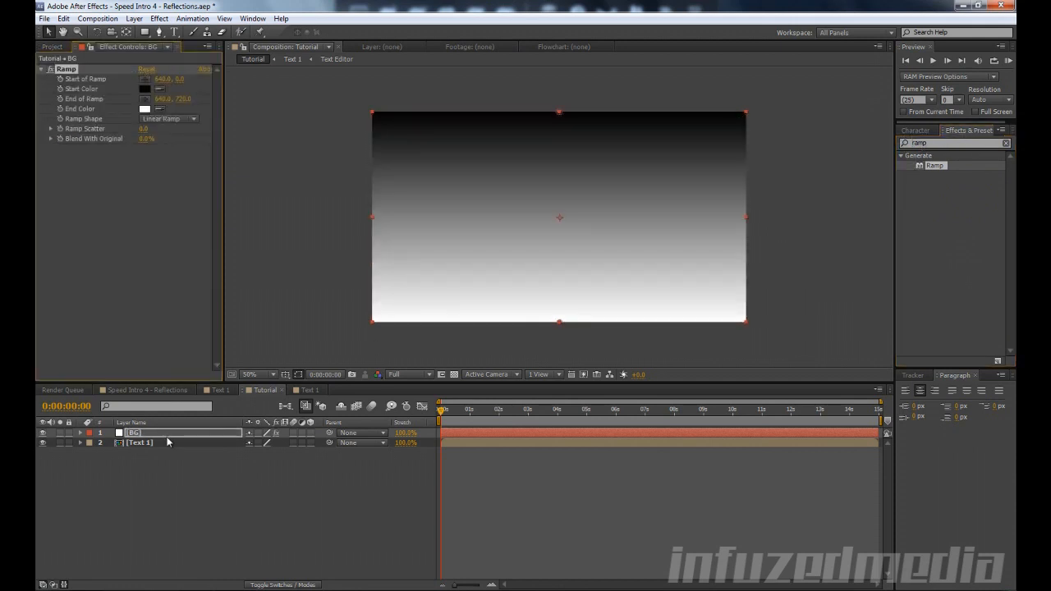
click(168, 118)
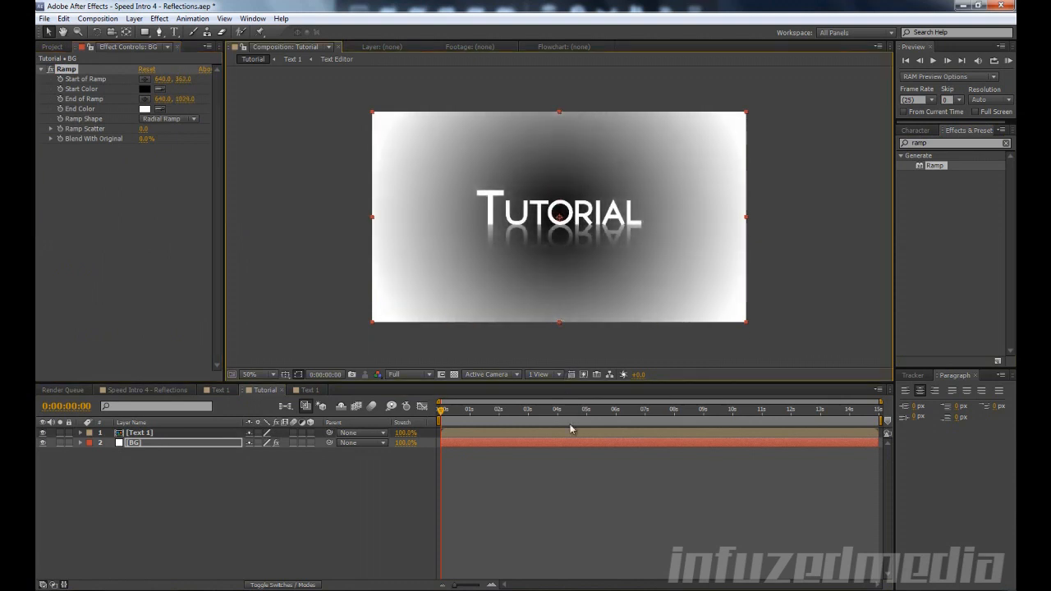
click(145, 88)
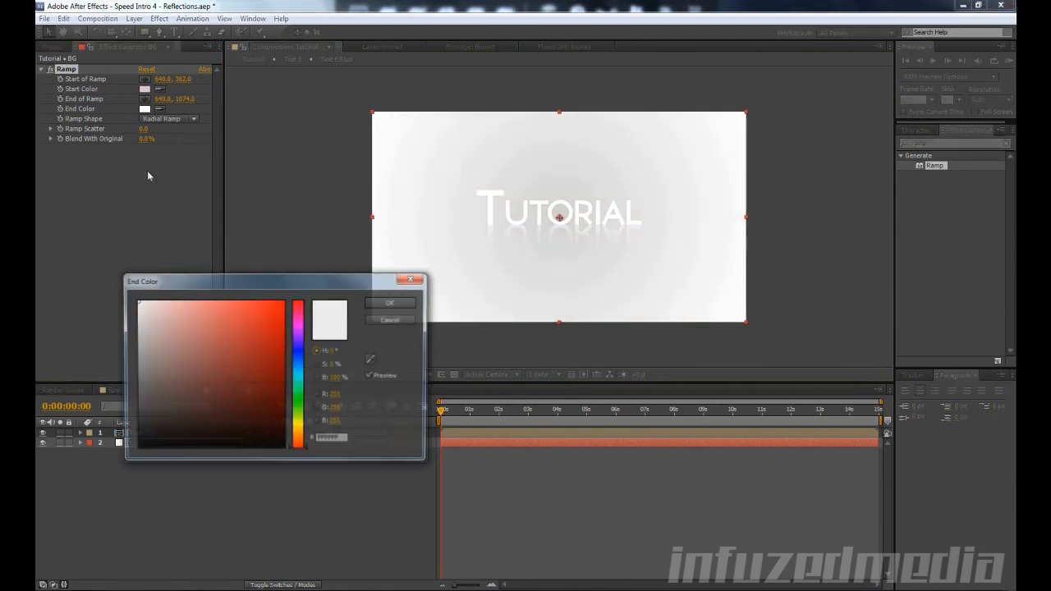
click(137, 385)
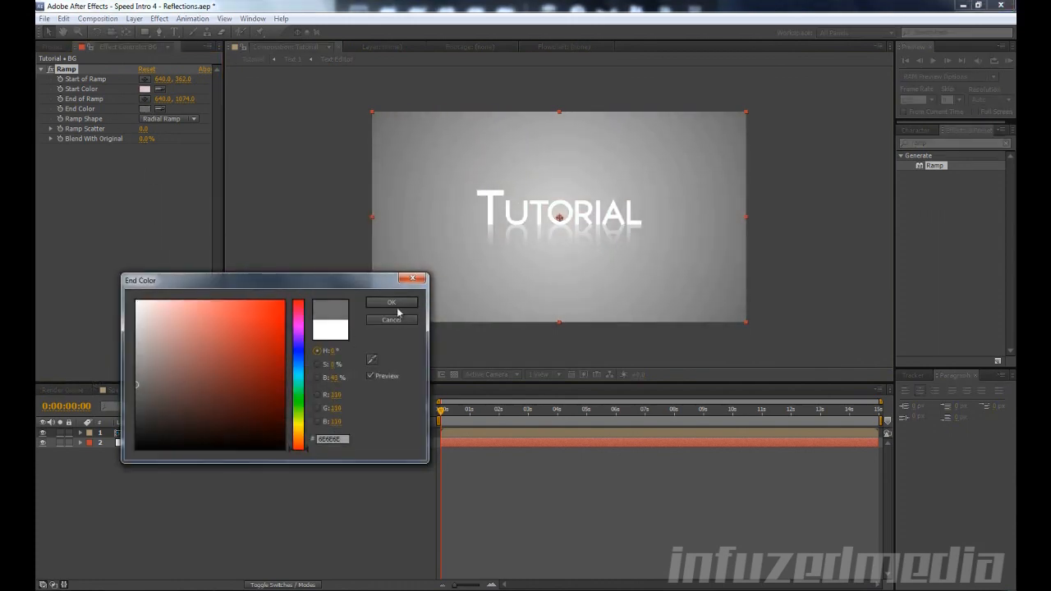
click(392, 302)
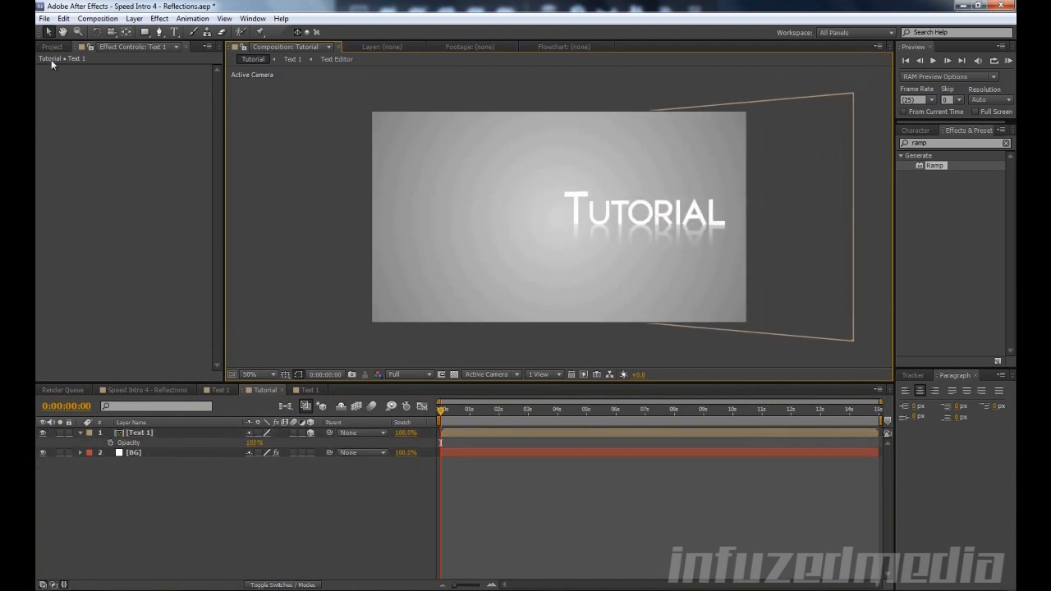
Add the Image 3 stone photo and pre-compose it as Image Editor.
click(51, 47)
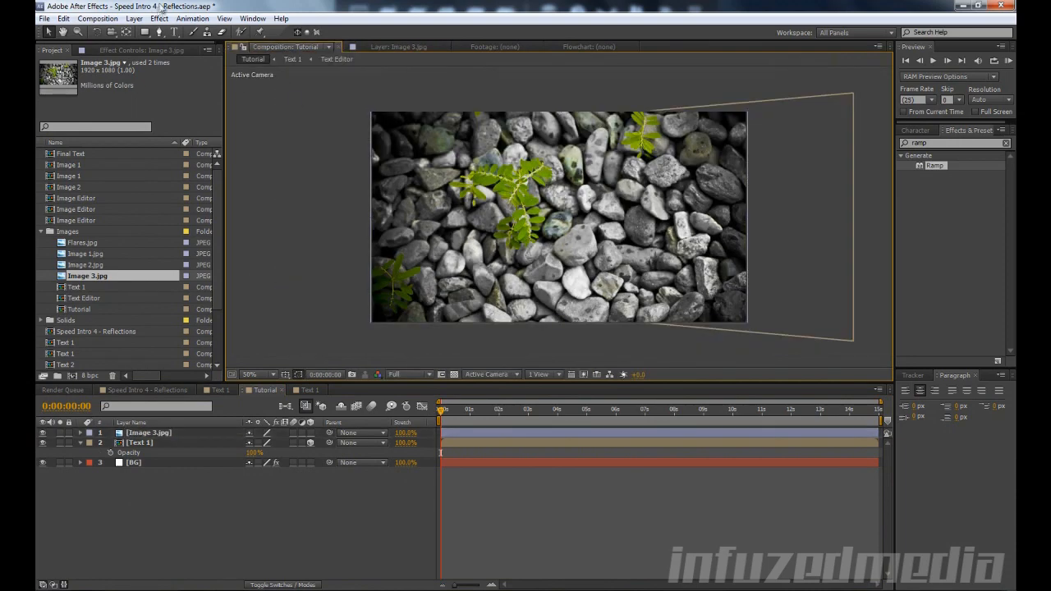
click(148, 433)
text(Image E)
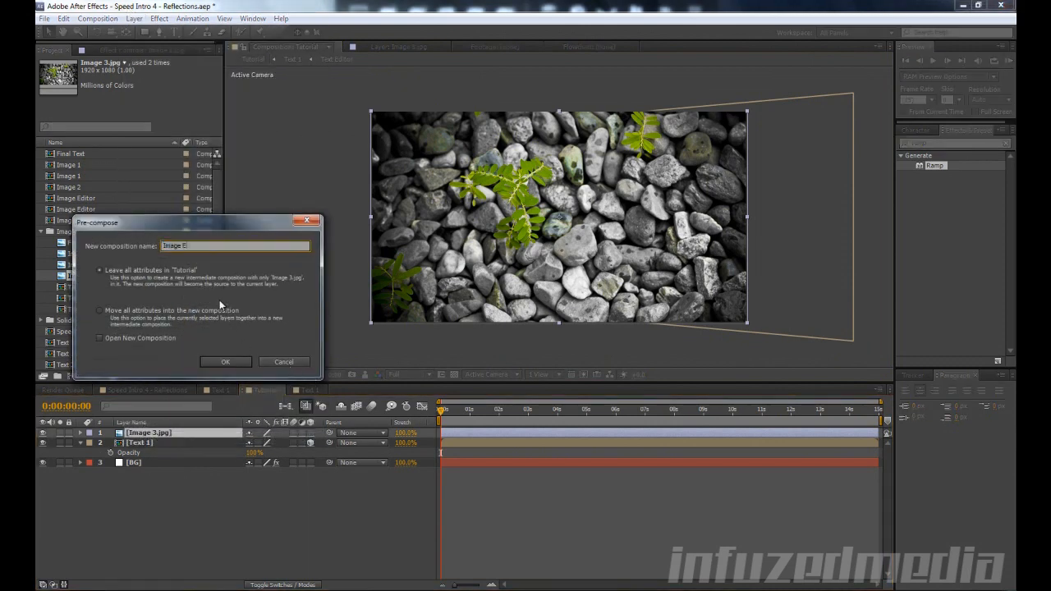
click(225, 361)
text(Imag)
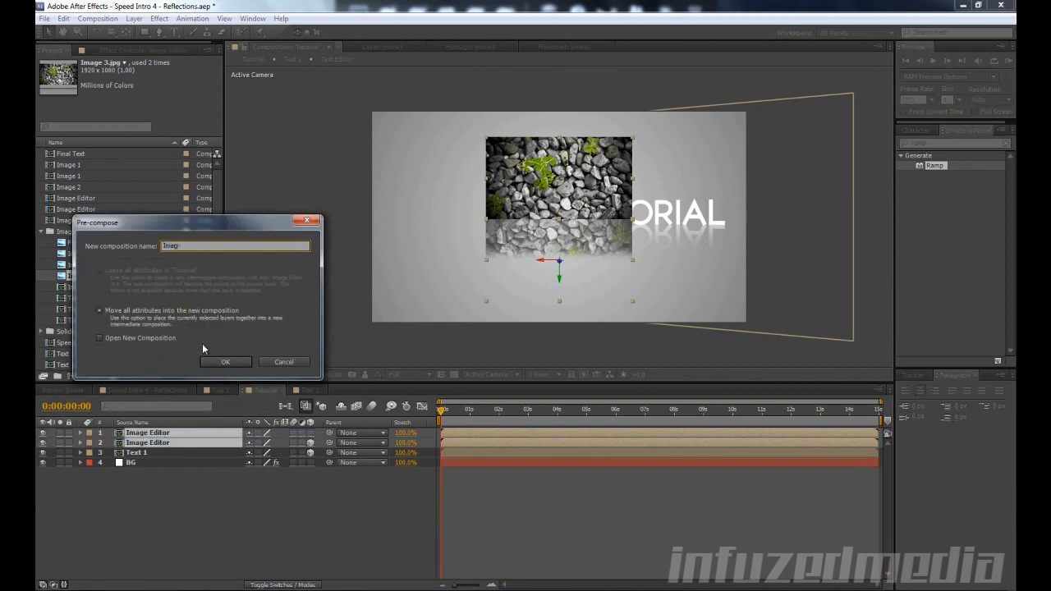
Pre-compose both photo copies as Image One and open the Text Editor composition.
click(225, 361)
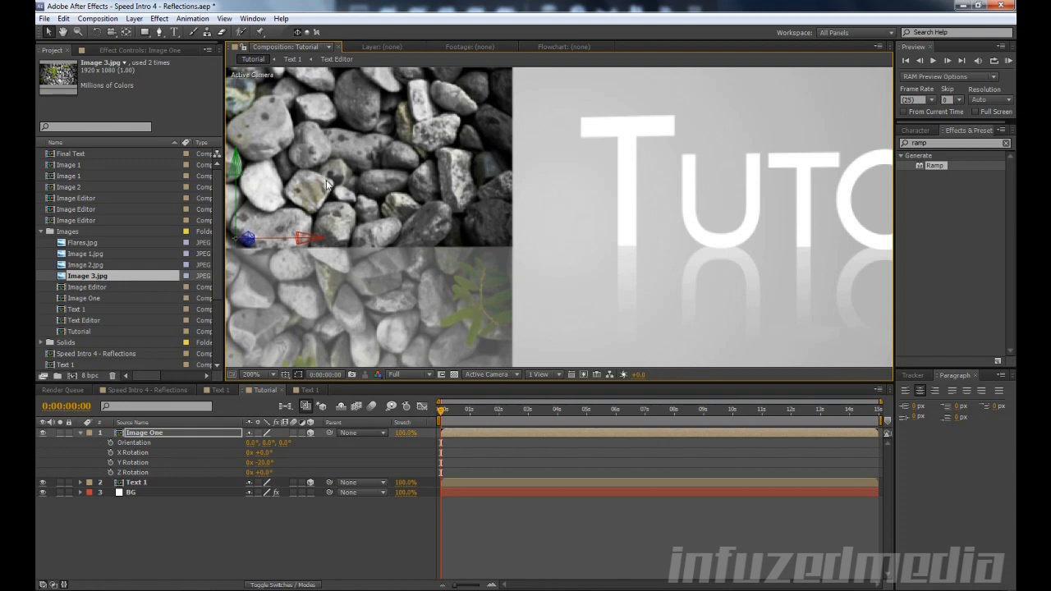
click(250, 375)
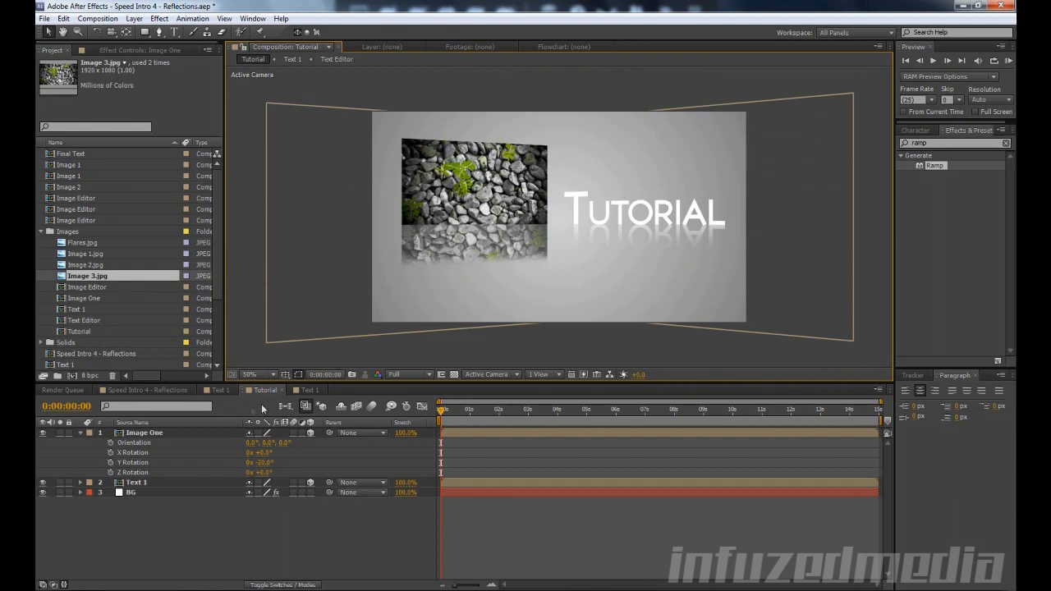
click(135, 482)
text(Text 1)
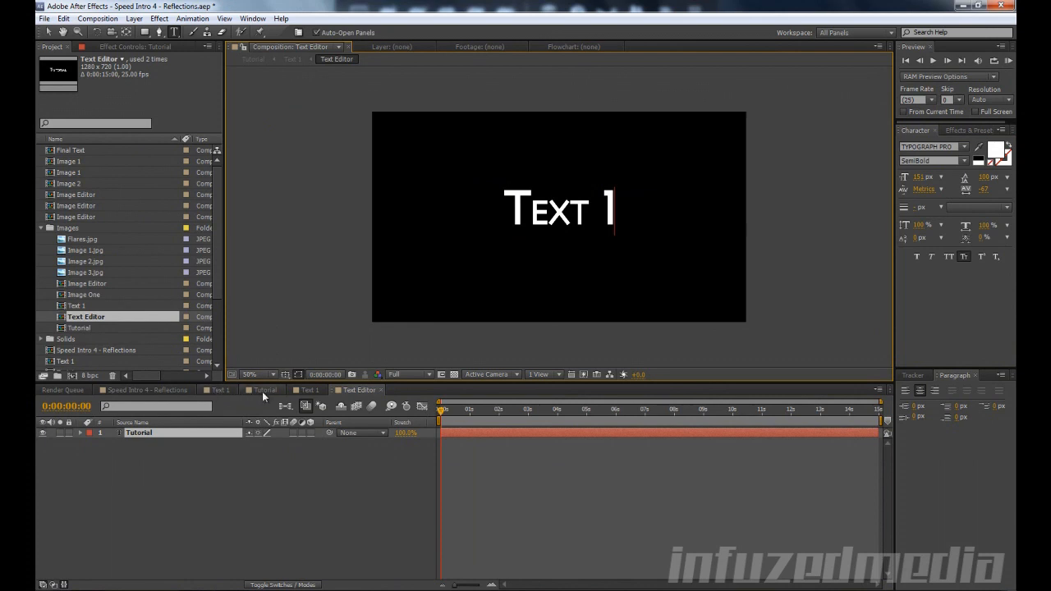
Switch back to the Tutorial composition tab in the timeline.
click(262, 389)
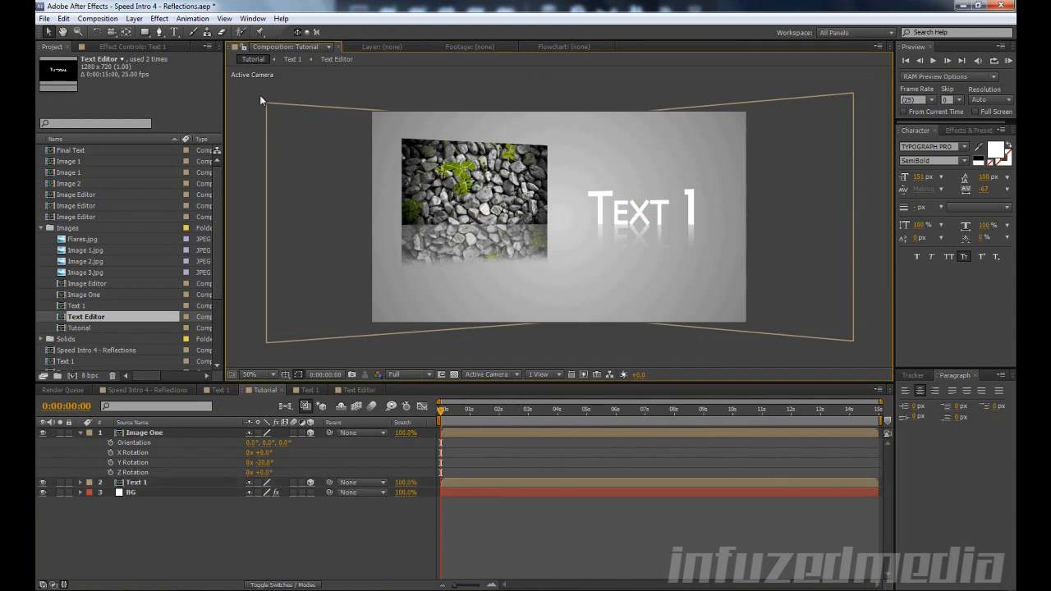
mouse_move(870, 179)
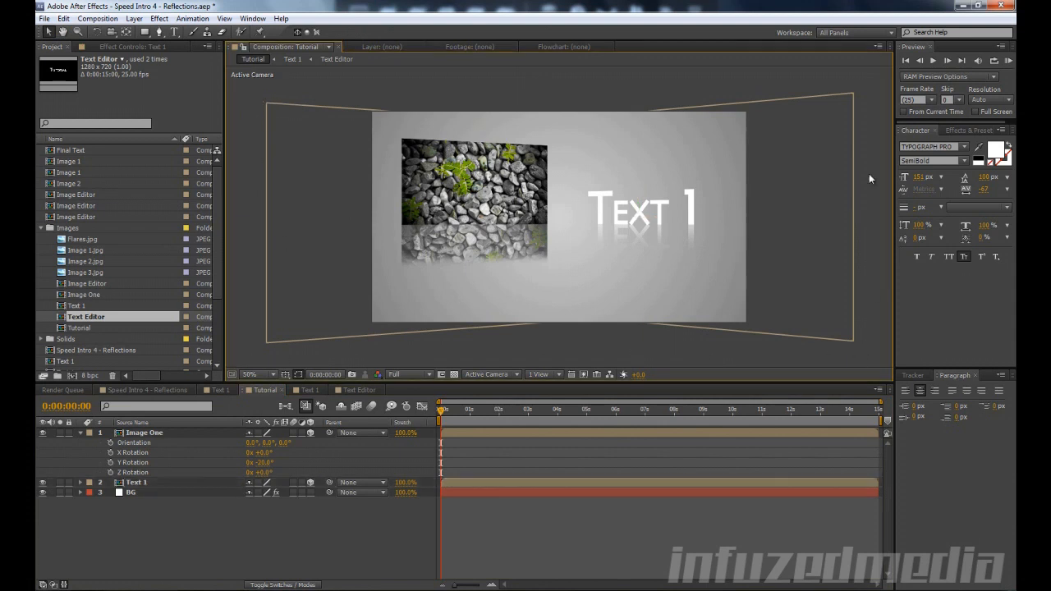